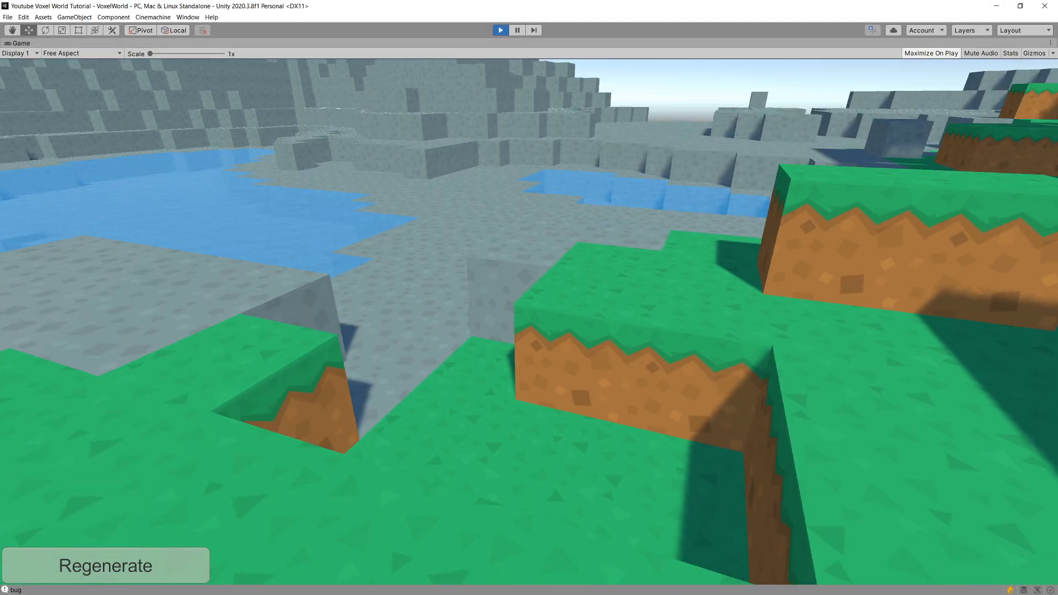
Step: Step from TerrainGenerator past the tree data line into ProcessChunkColumn
left_click(105, 566)
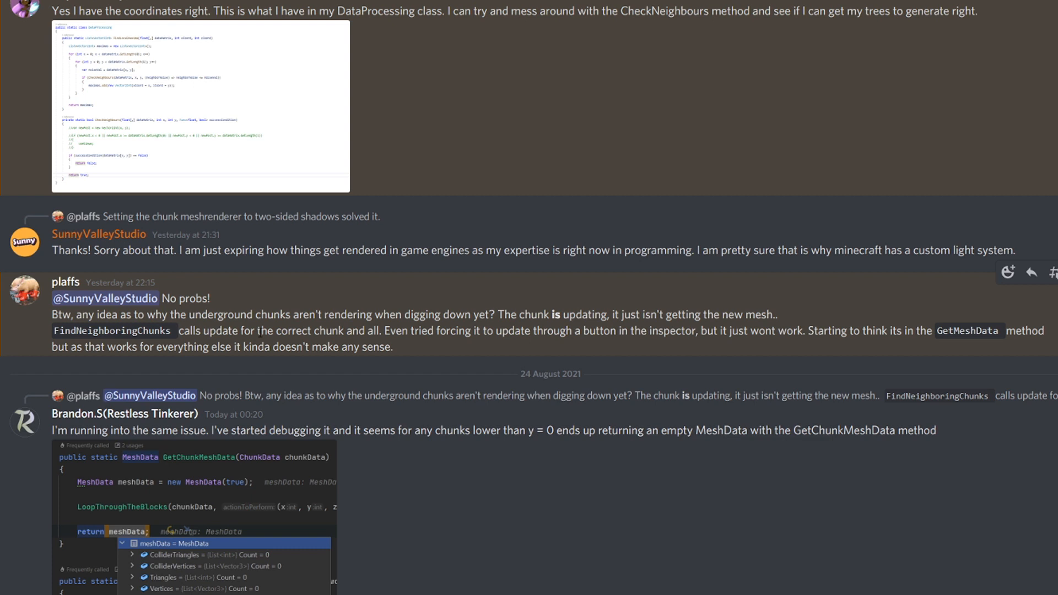
mouse_move(238, 291)
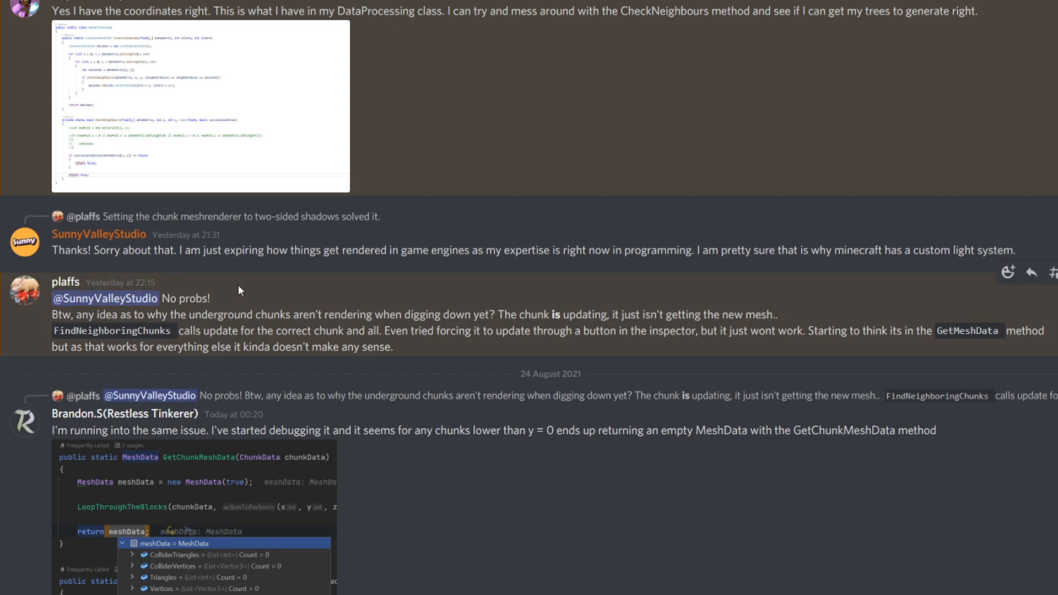
mouse_move(369, 310)
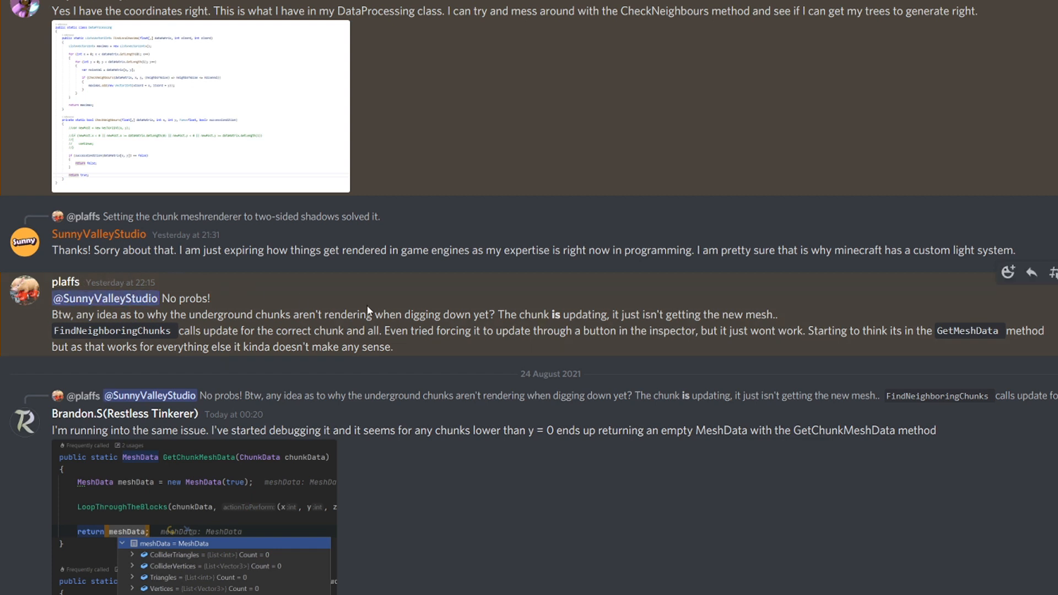
double_click(222, 315)
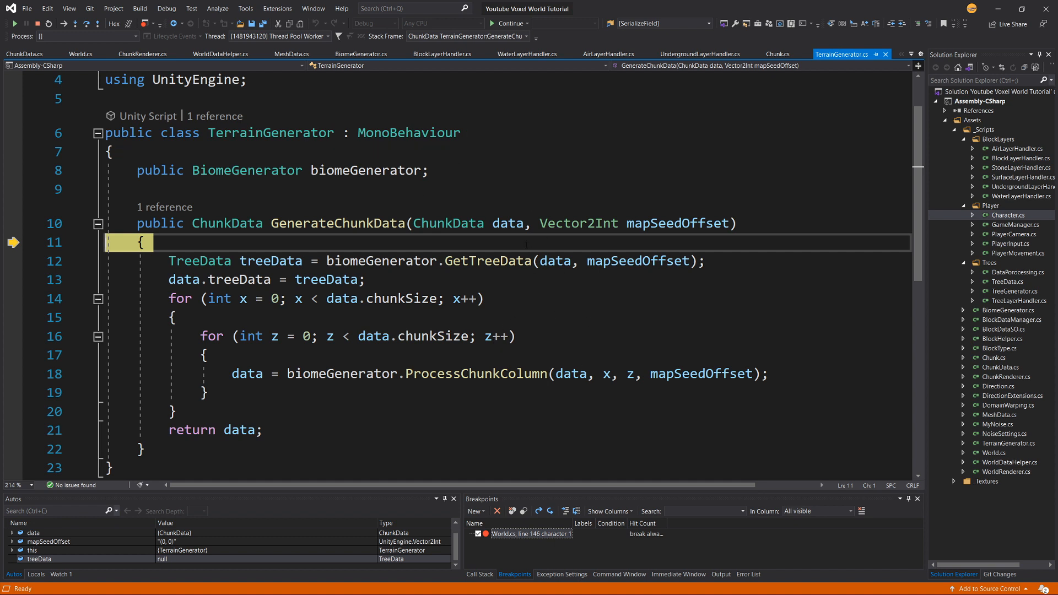
mouse_move(508, 223)
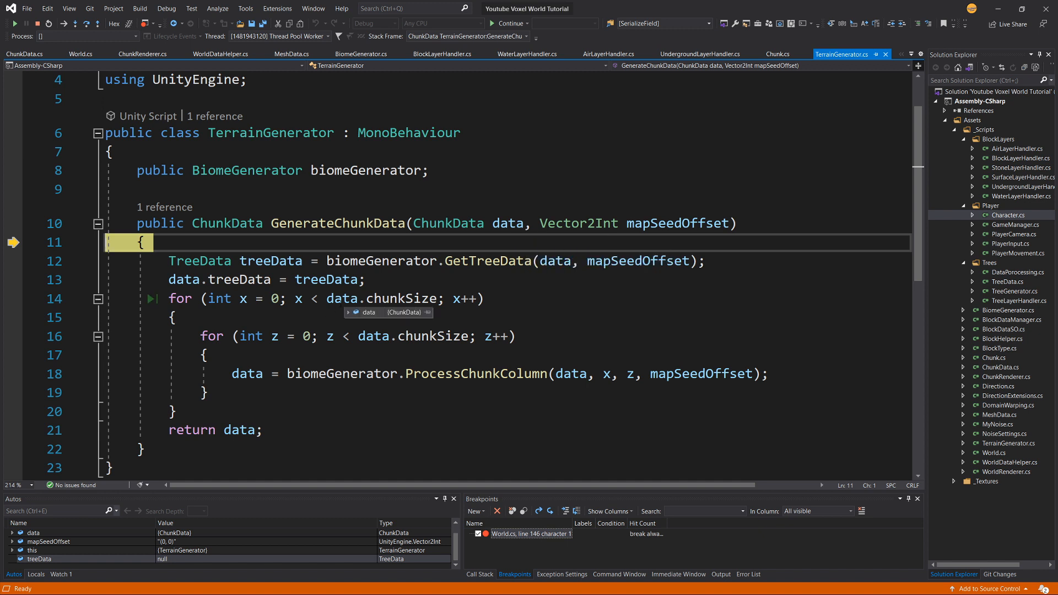
key("F10")
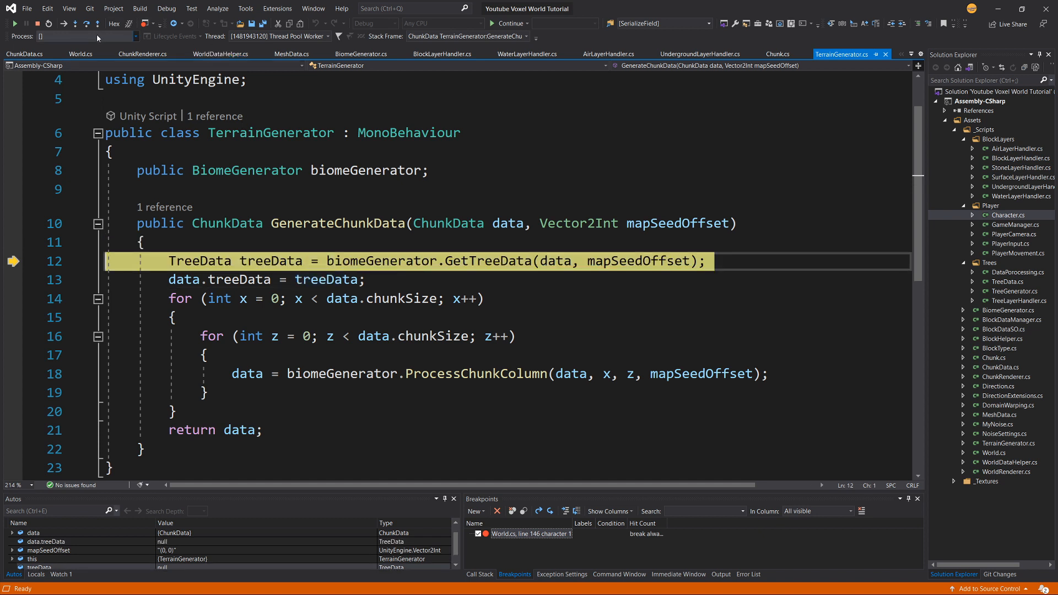
key("F10")
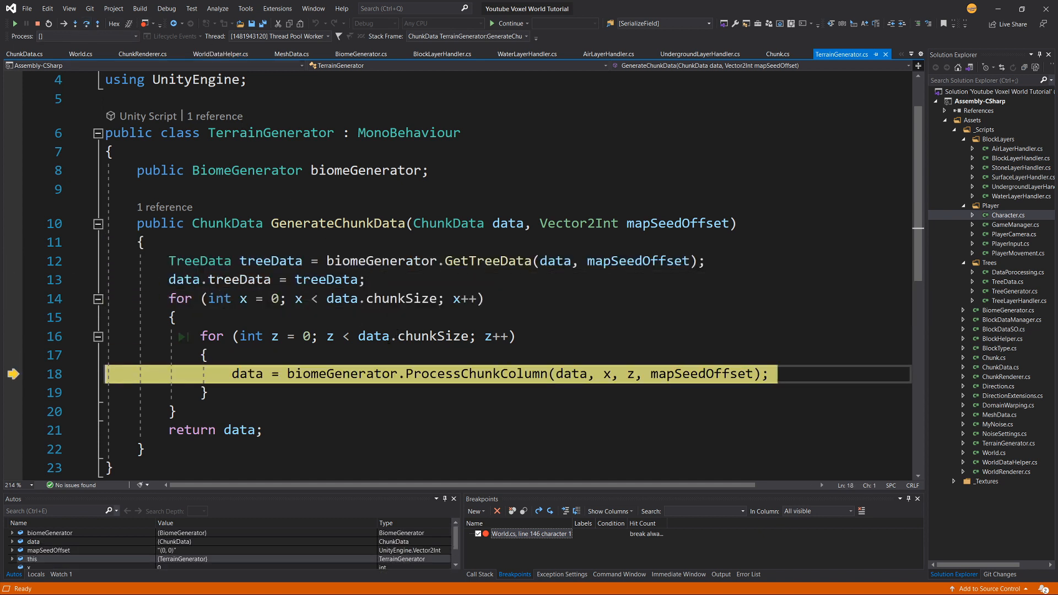
key("F11")
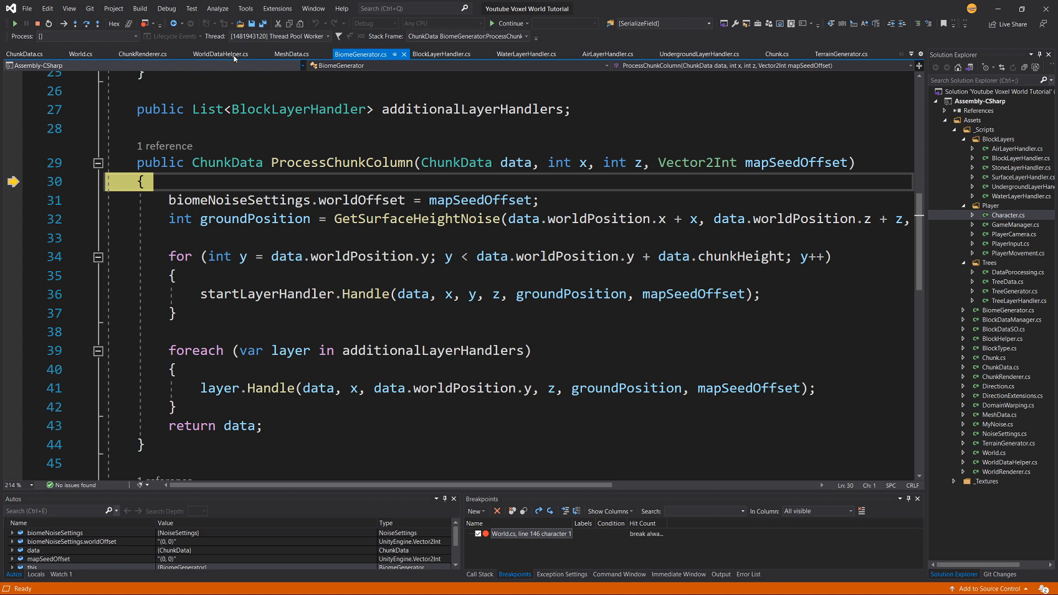
Step: Step through the layer Handle calls, past the water check, into UndergroundLayerHandler.TryHandling
left_click(87, 24)
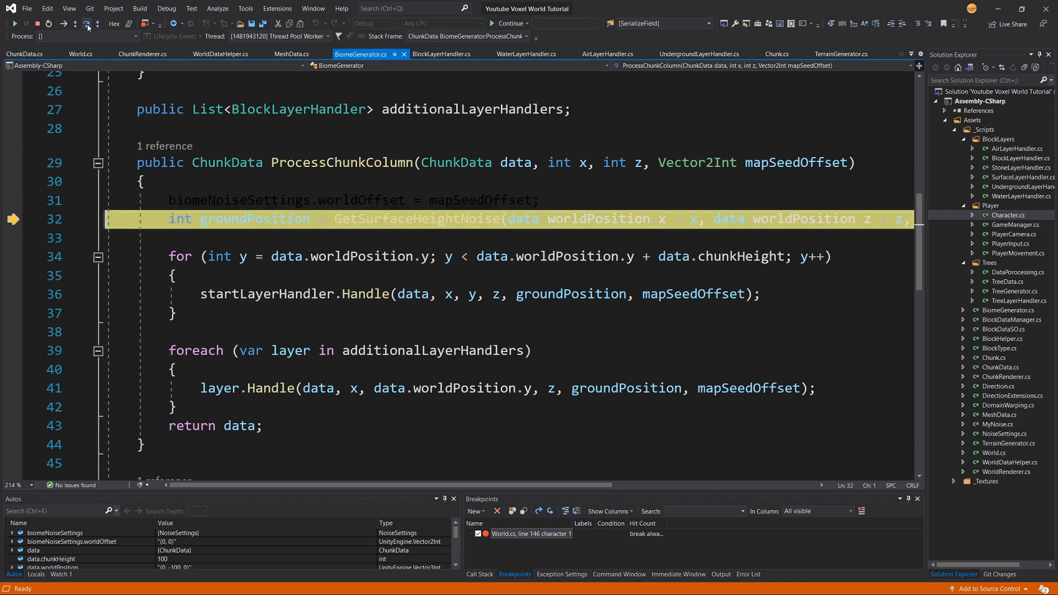
left_click(87, 24)
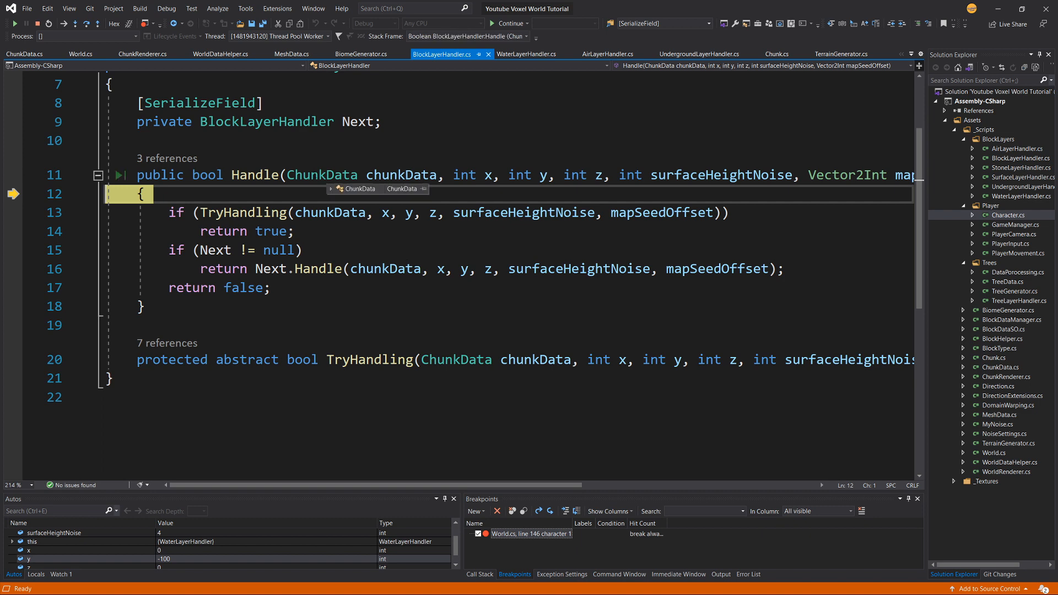
key("F10")
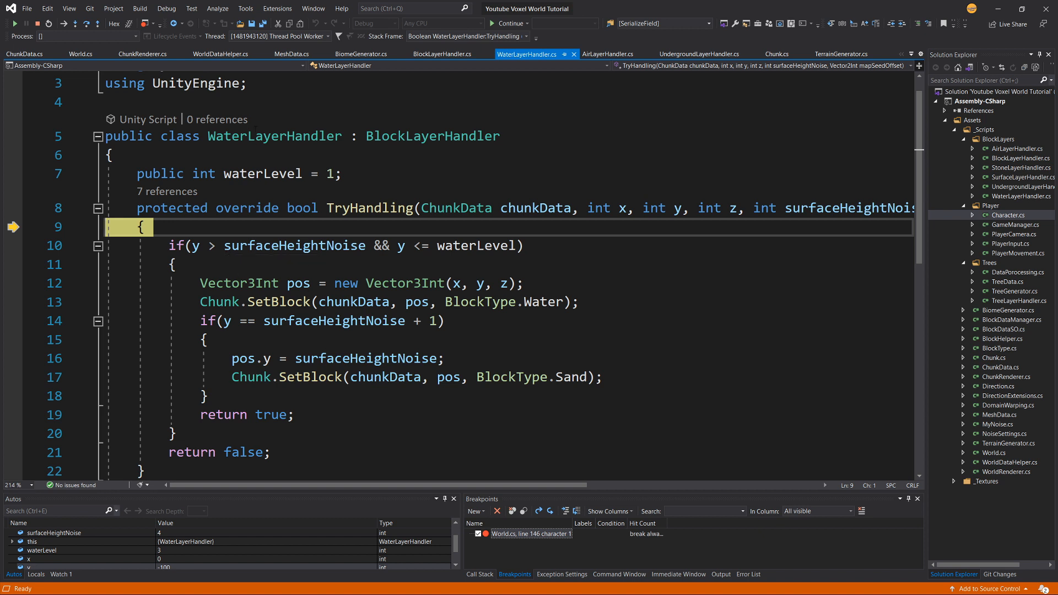
key("F10")
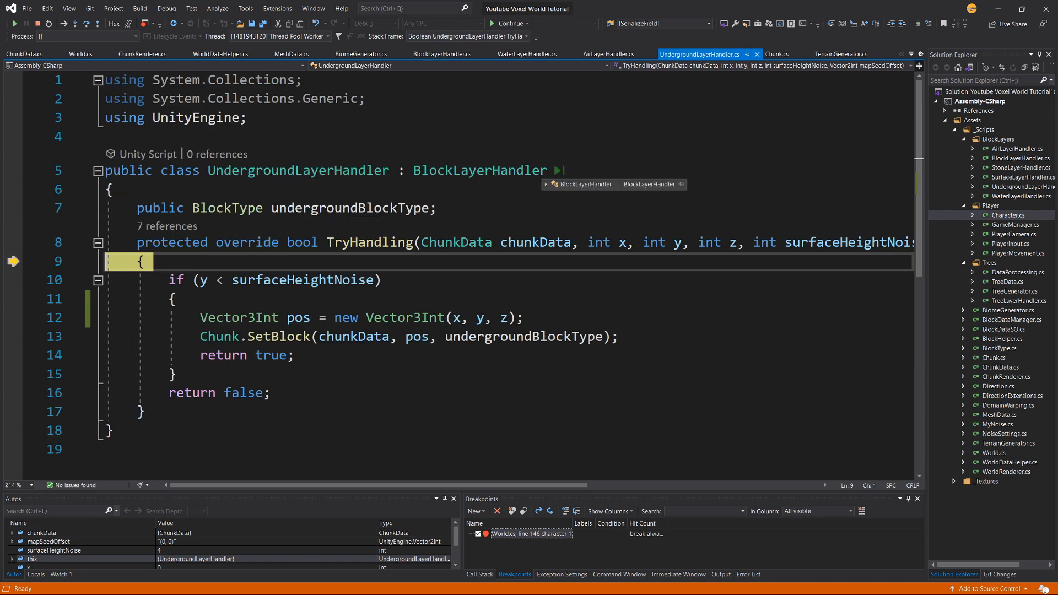
Step: Compare AirLayerHandler with UndergroundLayerHandler, then select the y position value and class name
left_click(608, 54)
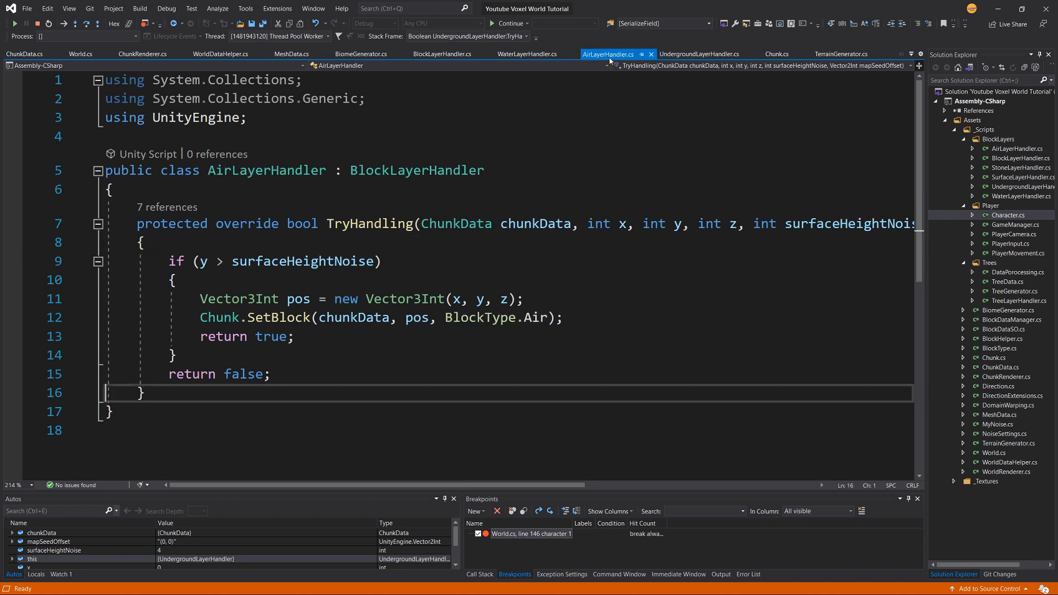
left_click(528, 54)
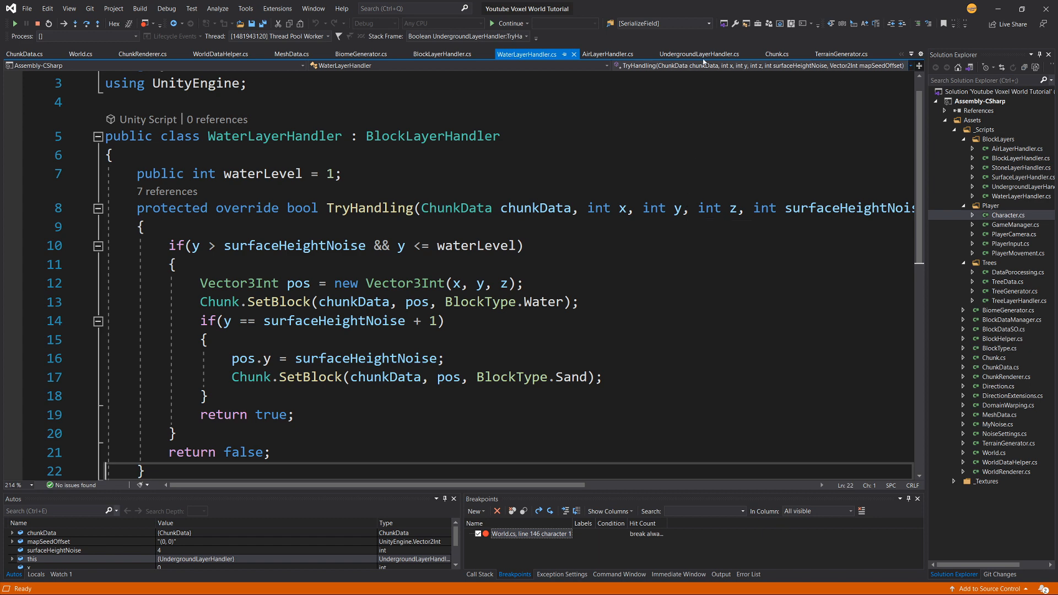
left_click(698, 54)
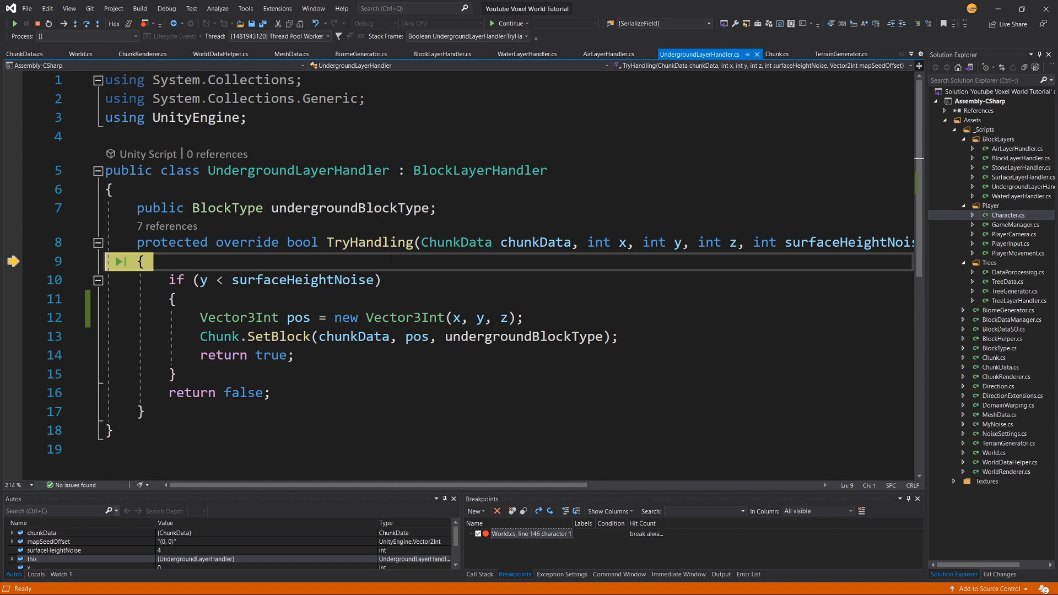
left_click(607, 54)
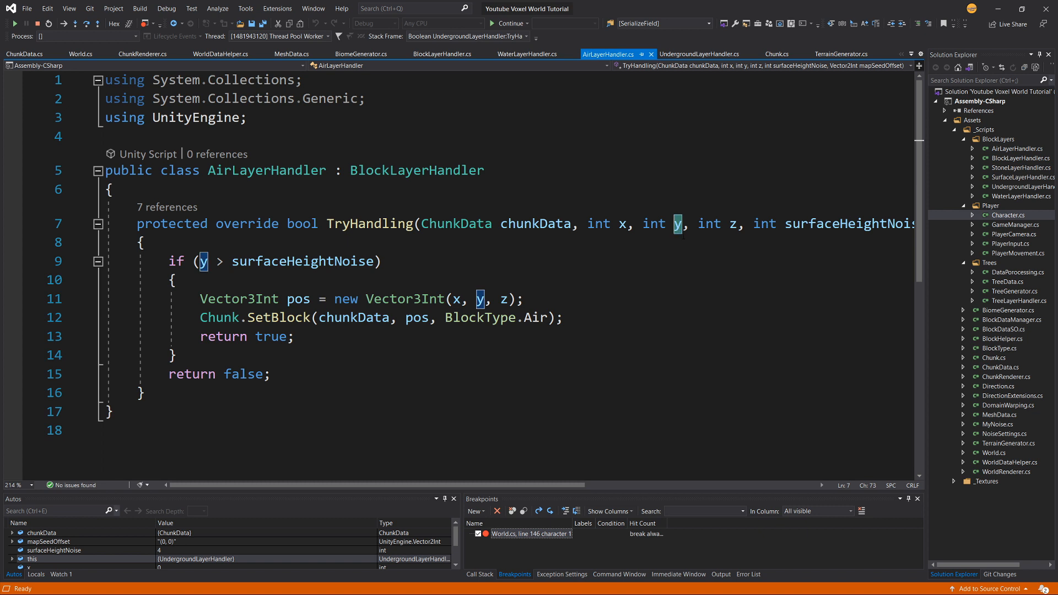
left_click(701, 54)
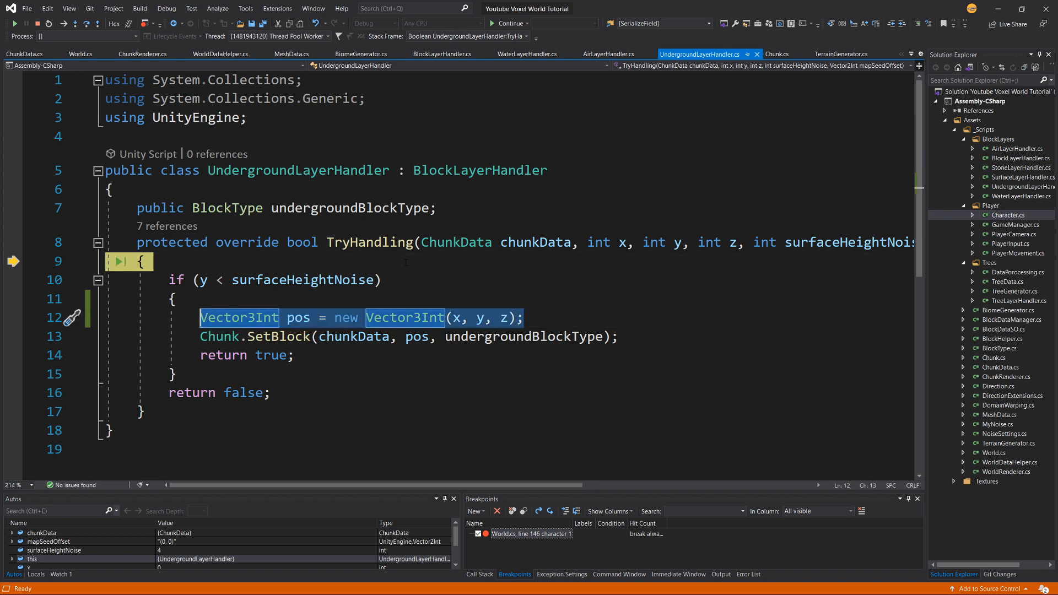
left_click(479, 318)
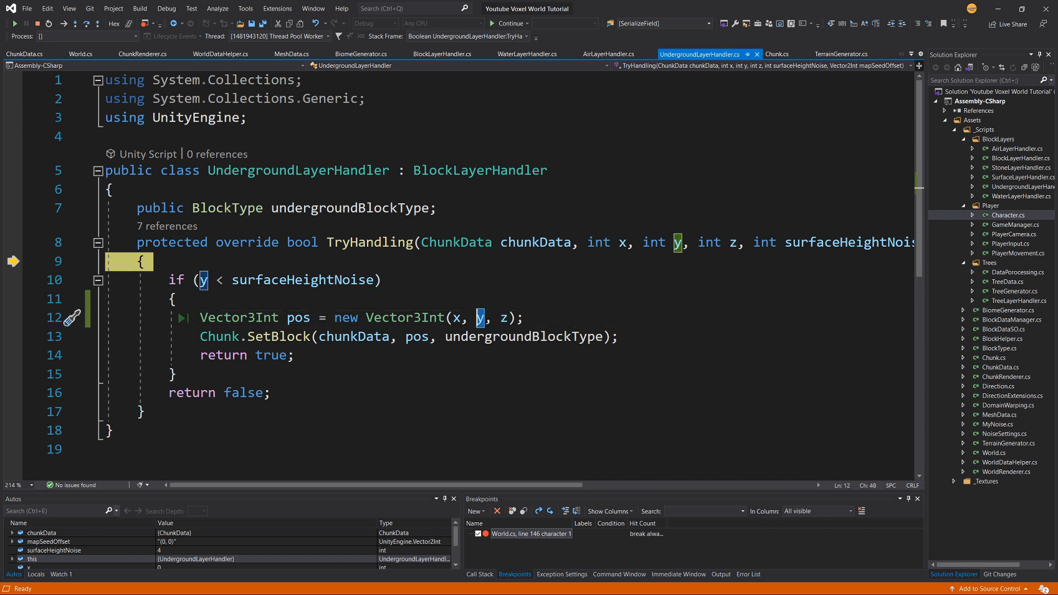
mouse_move(480, 318)
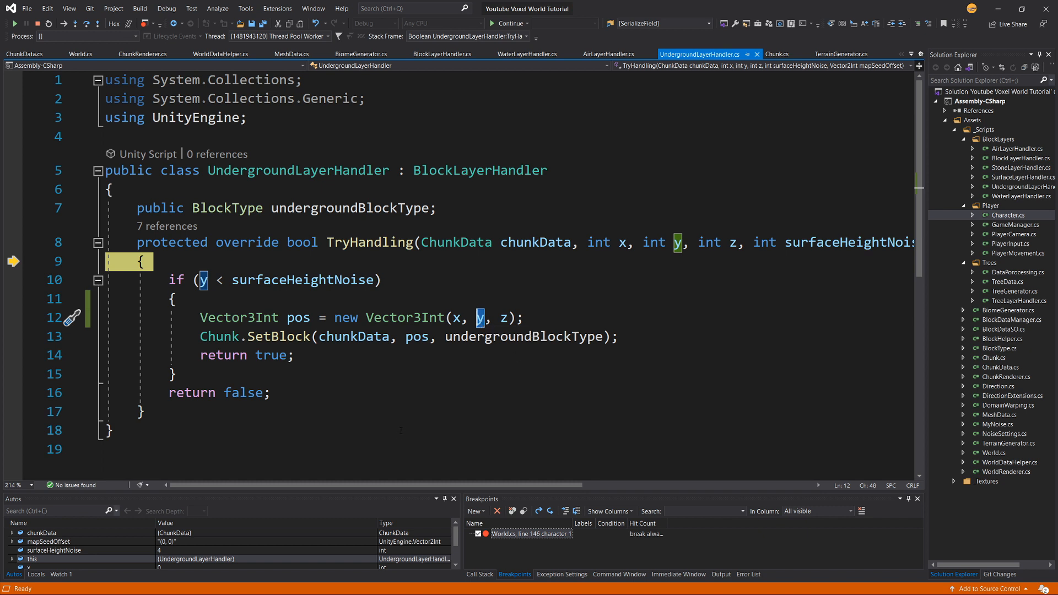
double_click(277, 336)
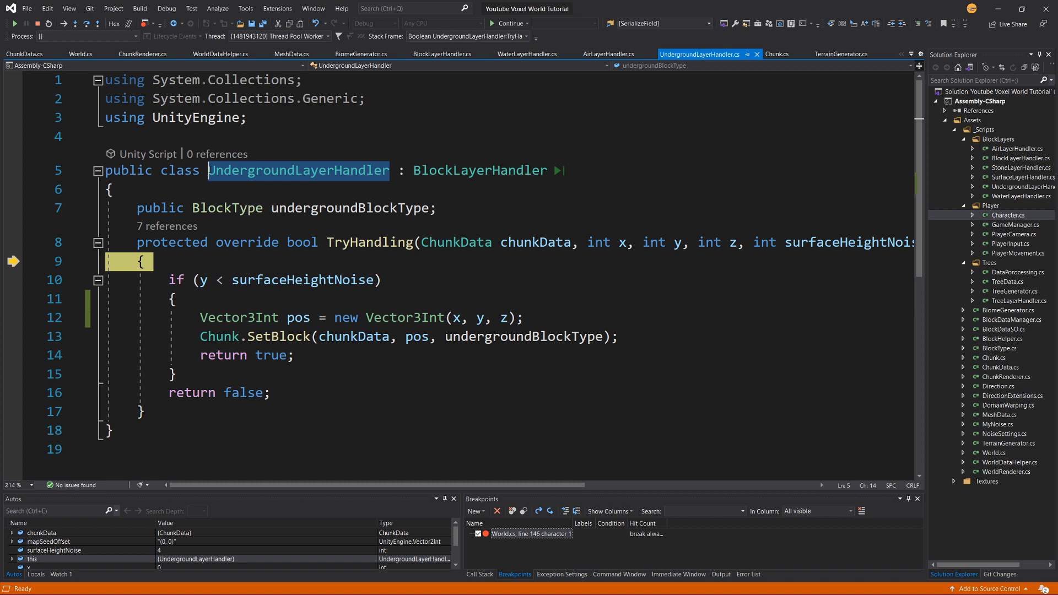
mouse_move(298, 170)
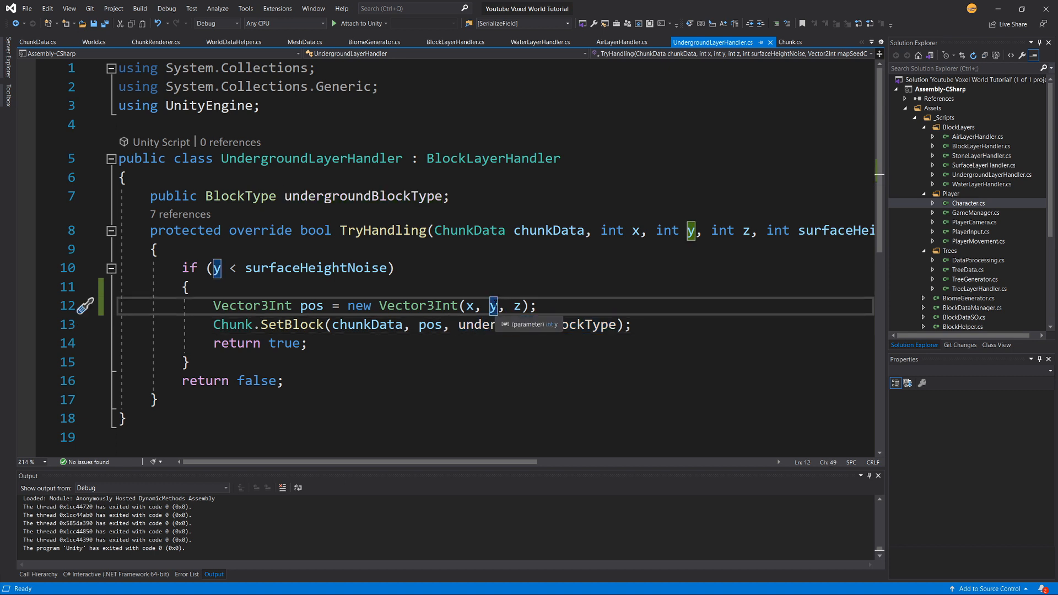
Step: Change the block position's y to y - chunkData.worldPosition.y, then return to Unity
type("- c")
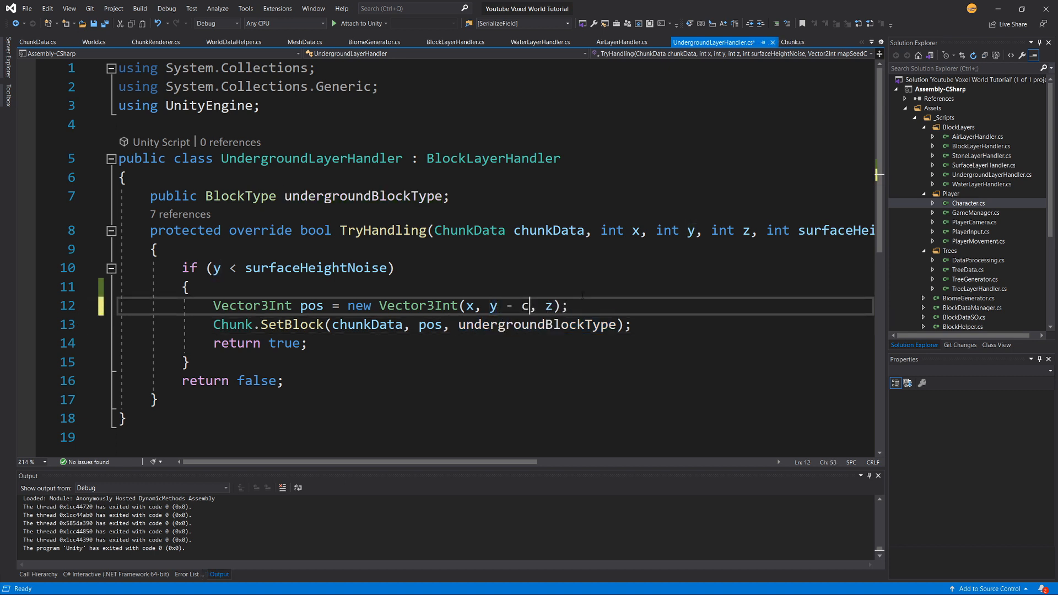
type("hunkData.")
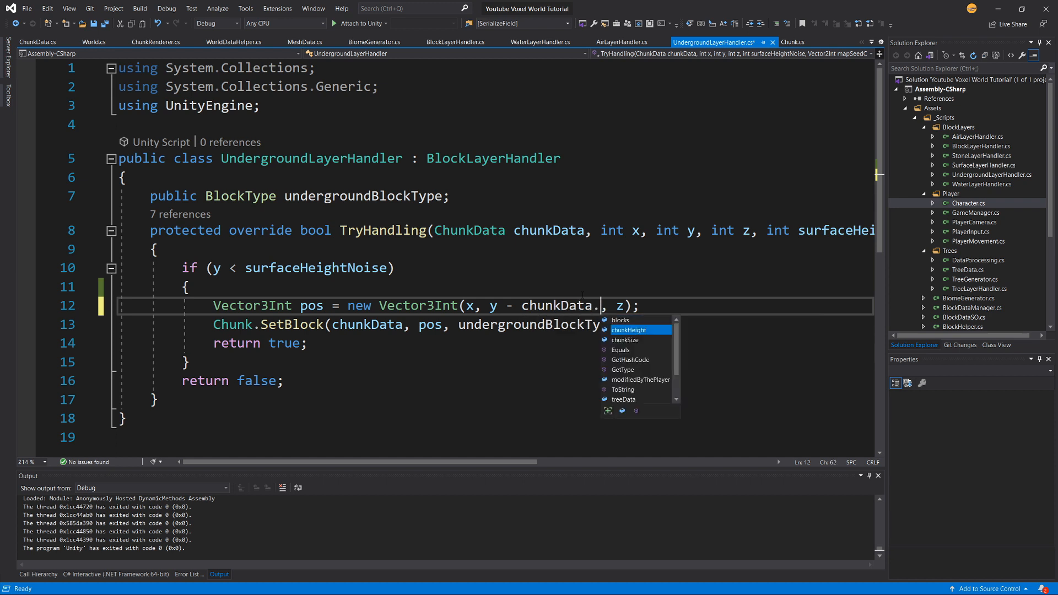
type("worldPosition.y")
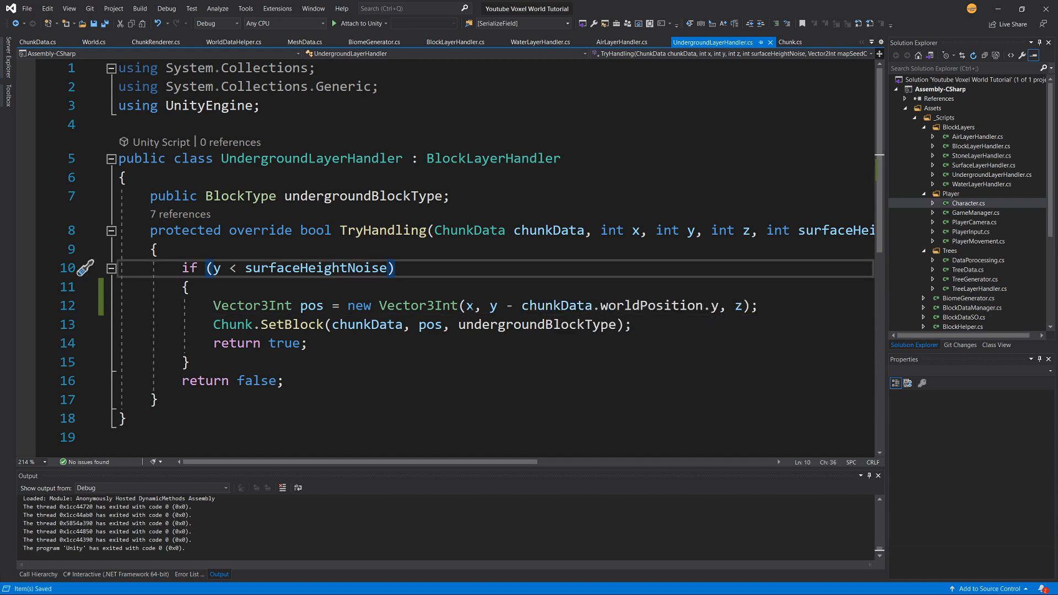
mouse_move(724, 305)
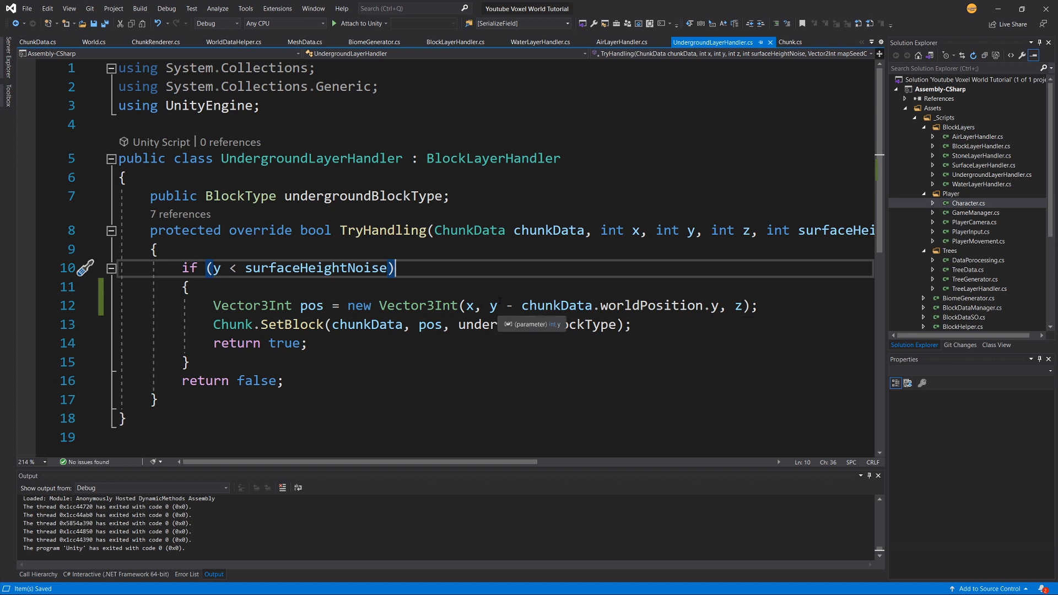
left_click_drag(502, 305, 719, 304)
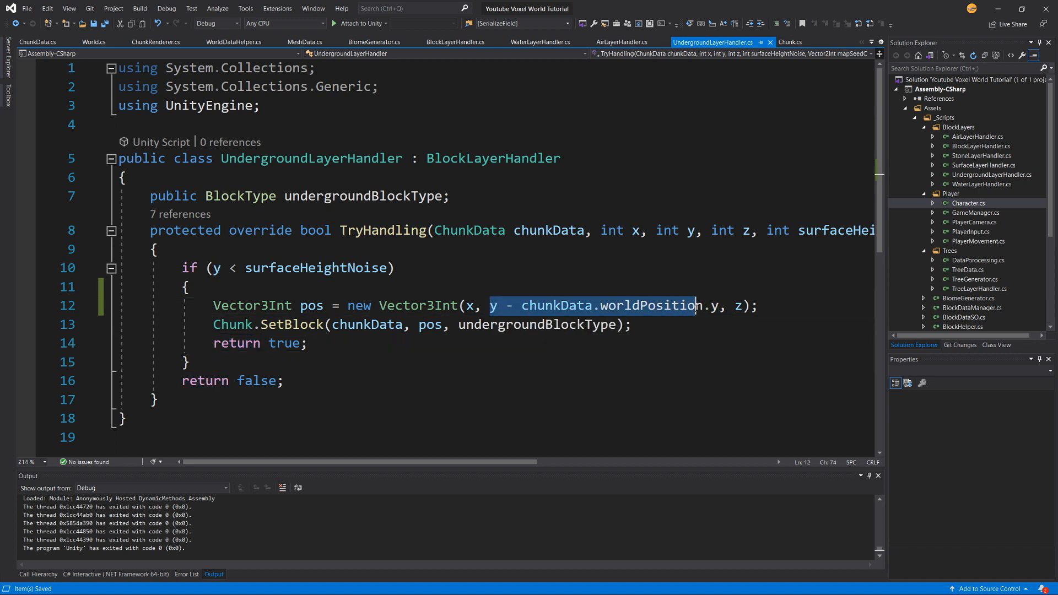
type(".y")
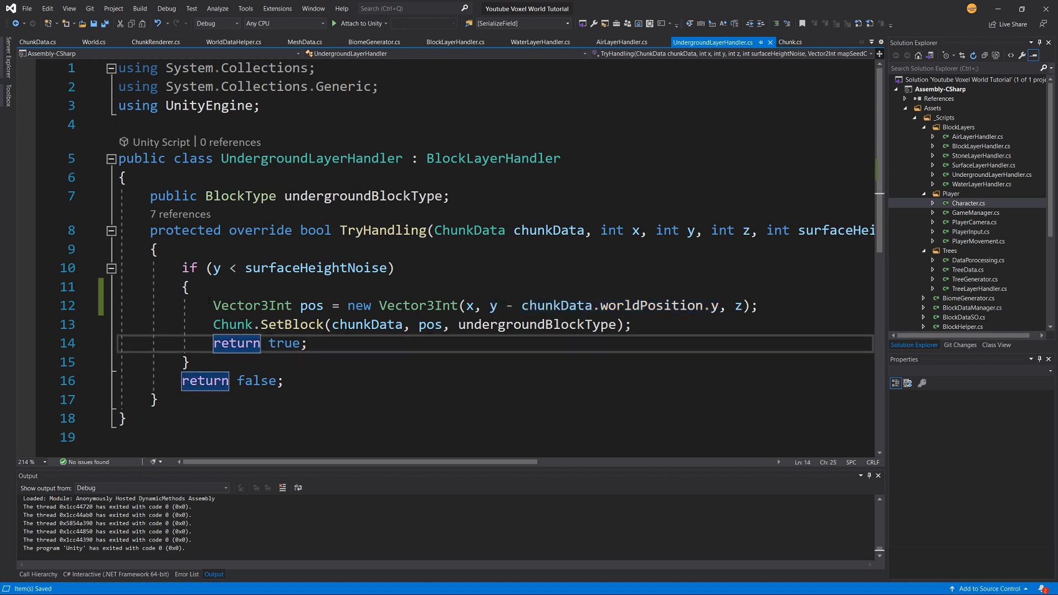
left_click(27, 8)
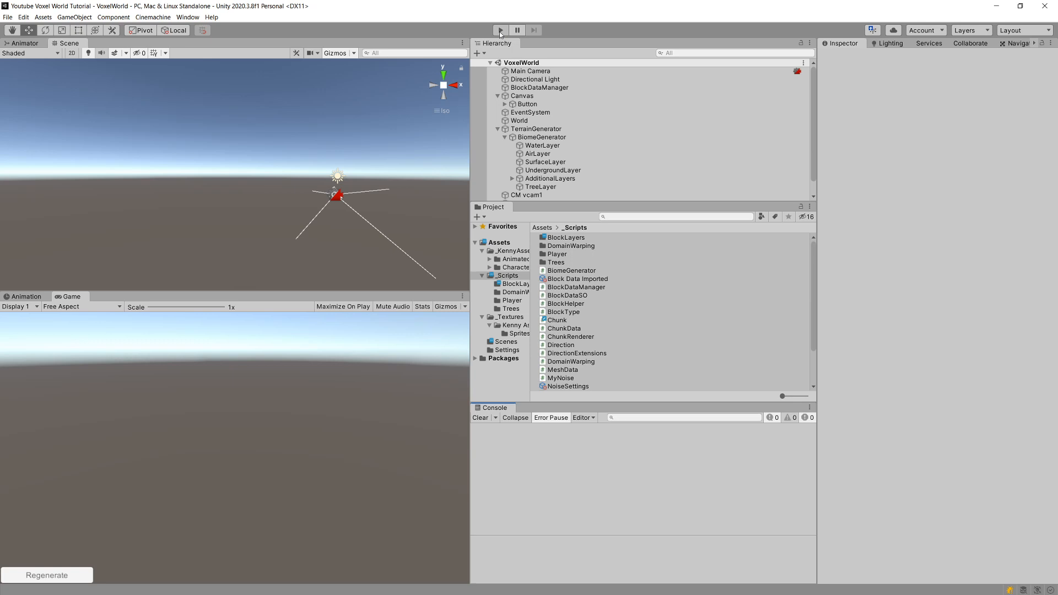
Step: Play the game, select a generated Chunk(Clone) and toggle its Show Gizmo option
left_click(500, 30)
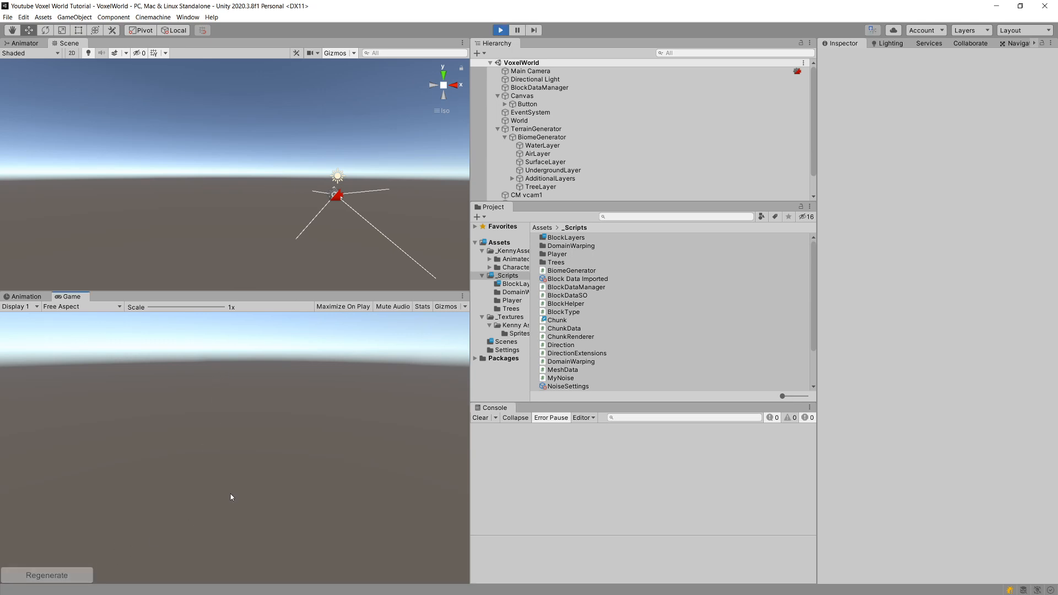
left_click(46, 575)
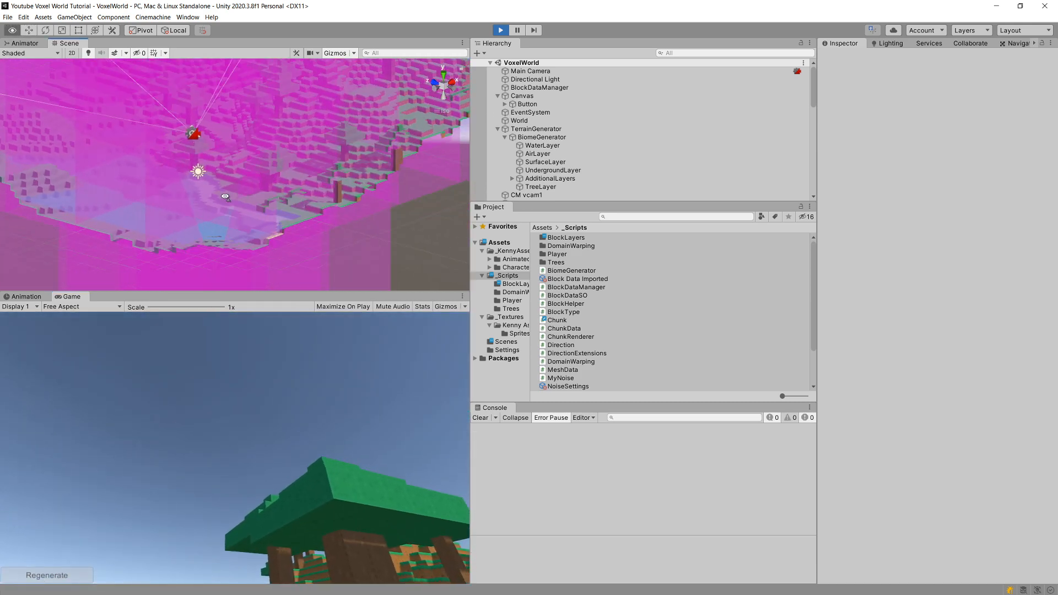
left_click(531, 170)
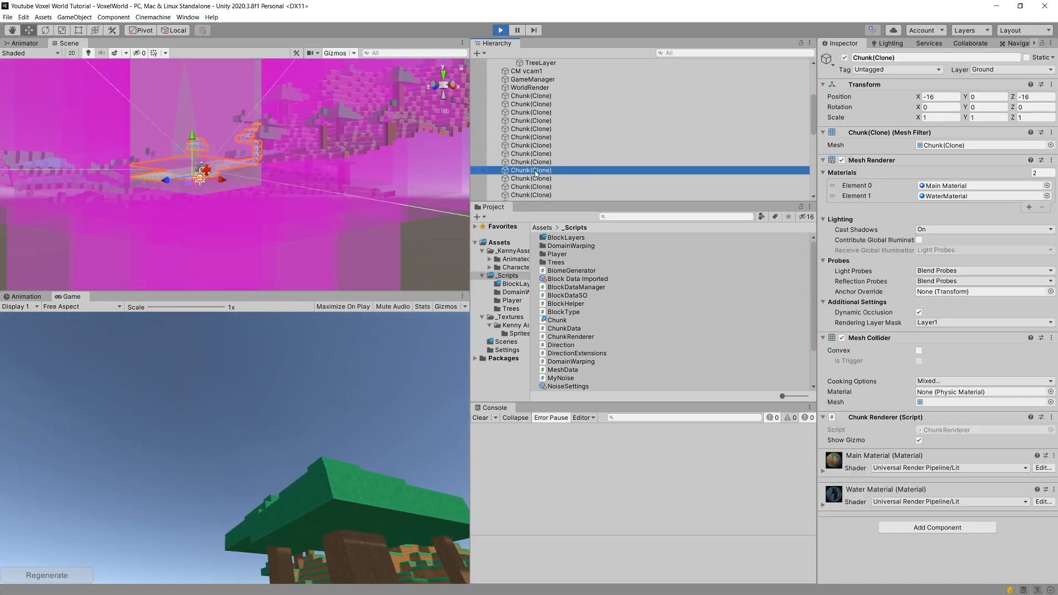
left_click(919, 312)
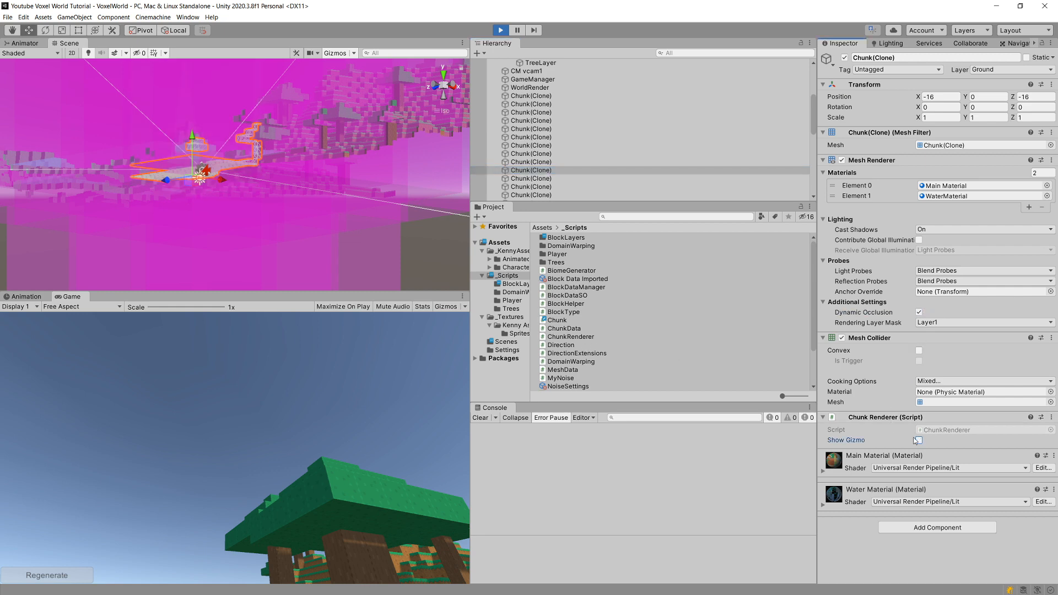
left_click(918, 440)
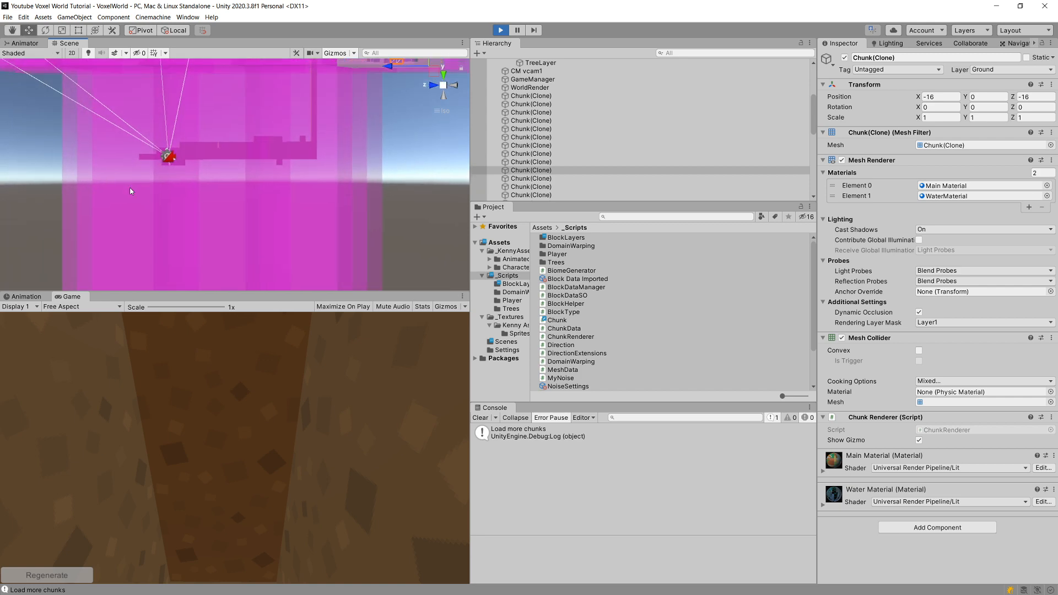
mouse_move(135, 169)
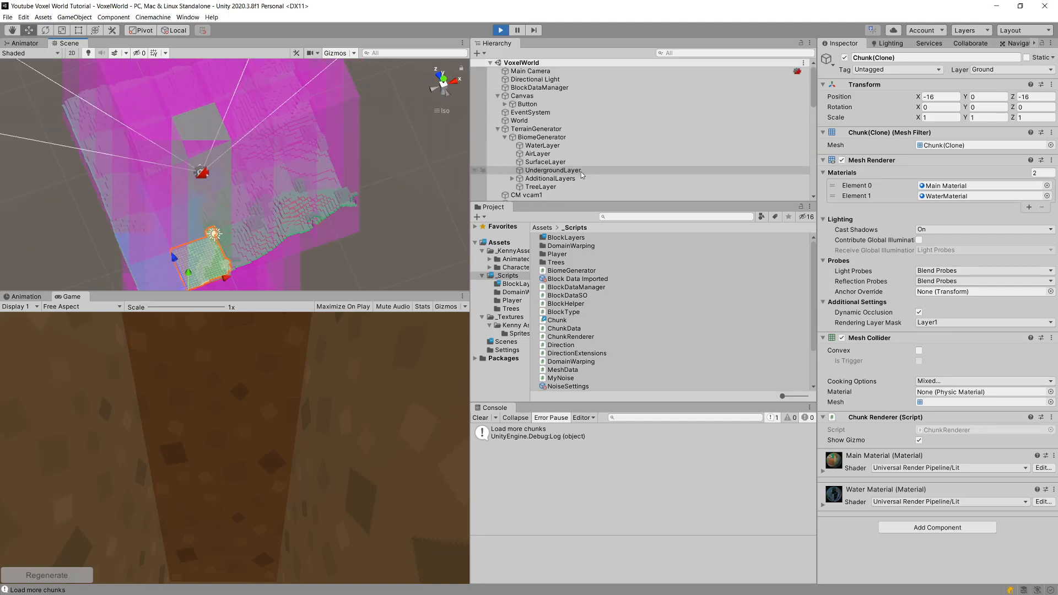
Step: Select BiomeGenerator in the Hierarchy to view its layer handler settings
left_click(541, 137)
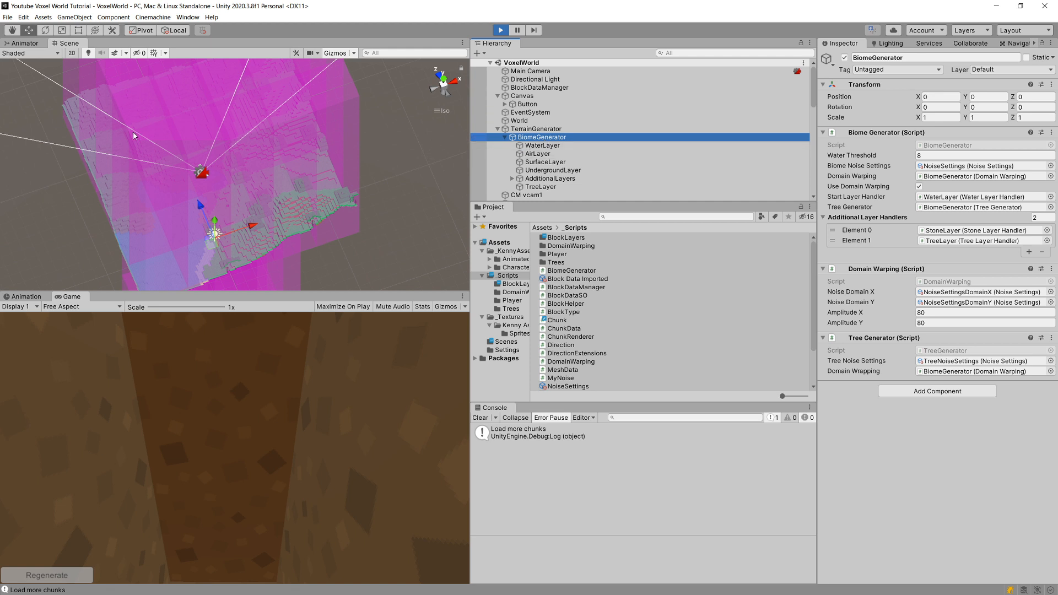
mouse_move(294, 147)
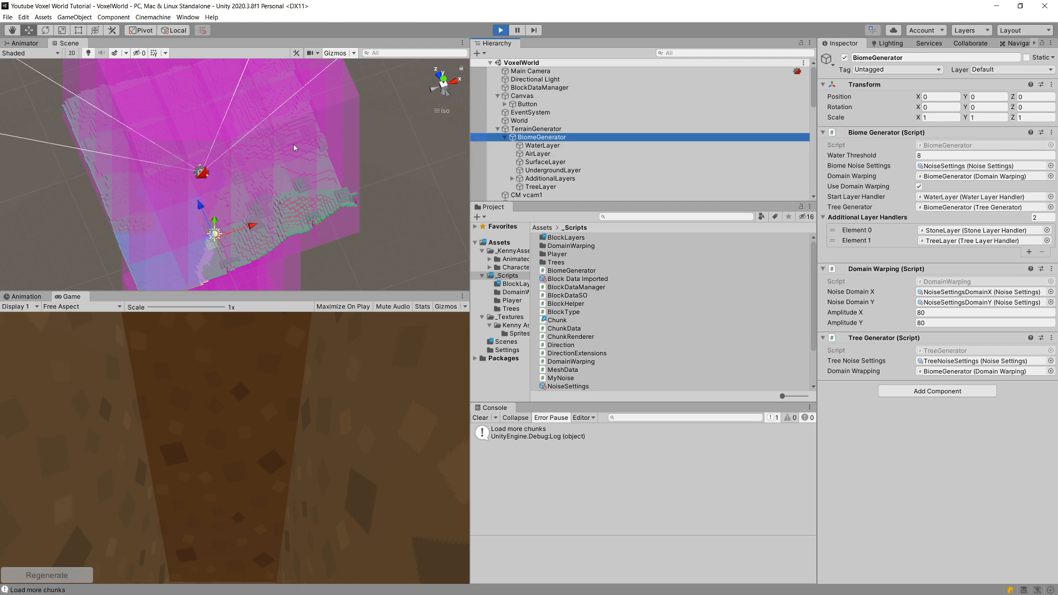
mouse_move(402, 145)
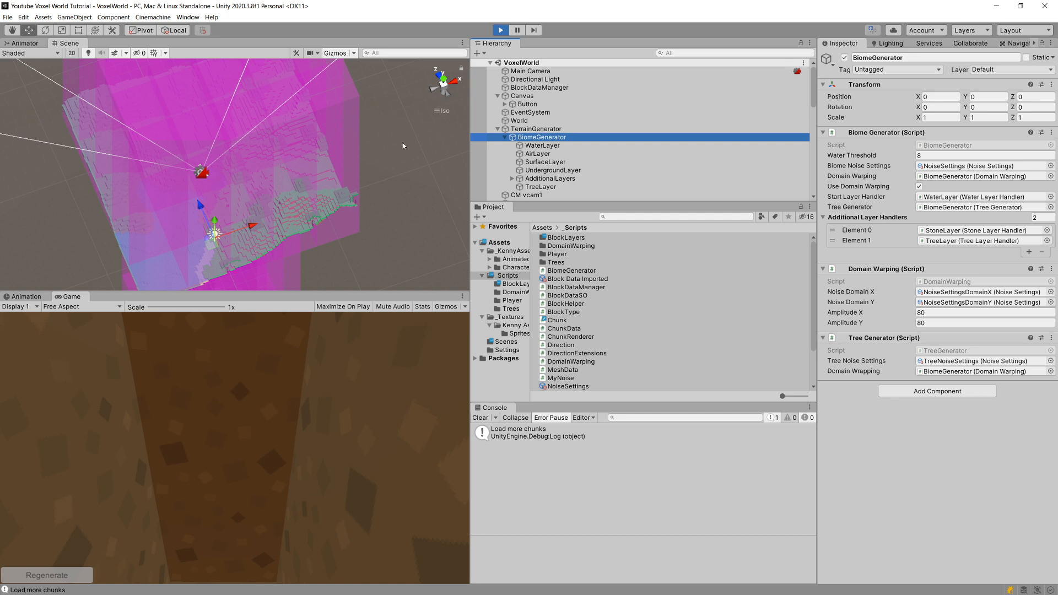